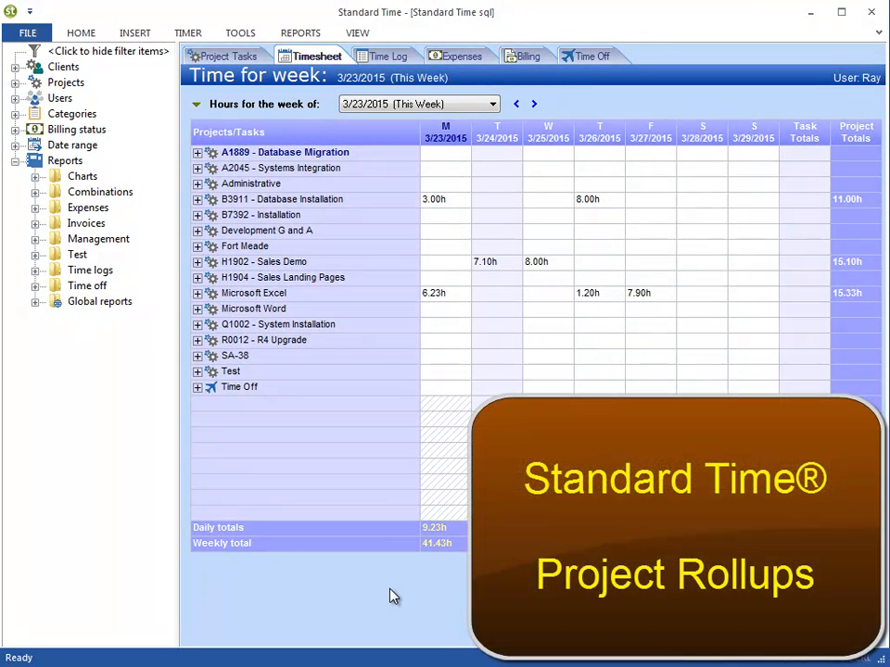
mouse_move(334, 408)
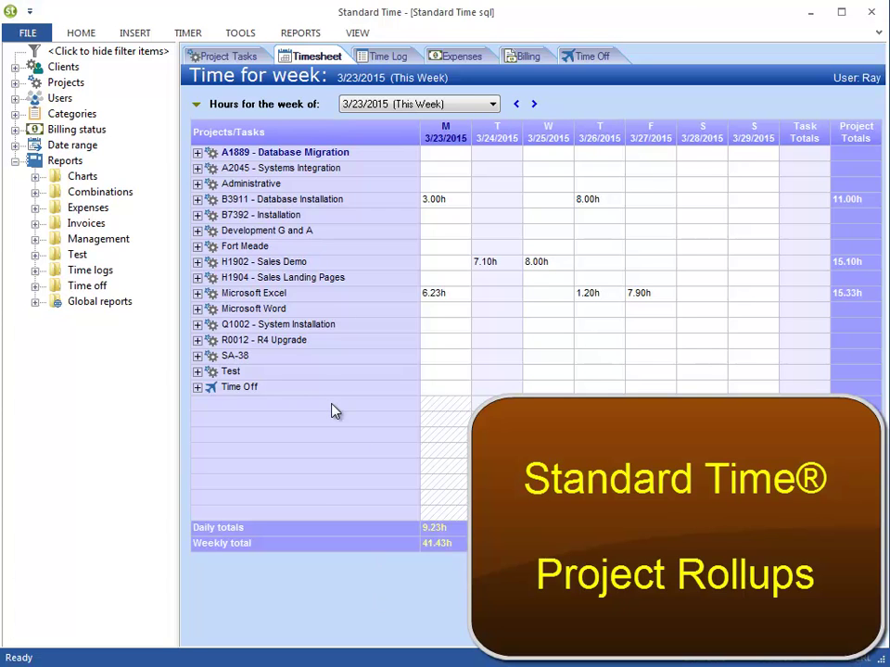
mouse_move(241, 67)
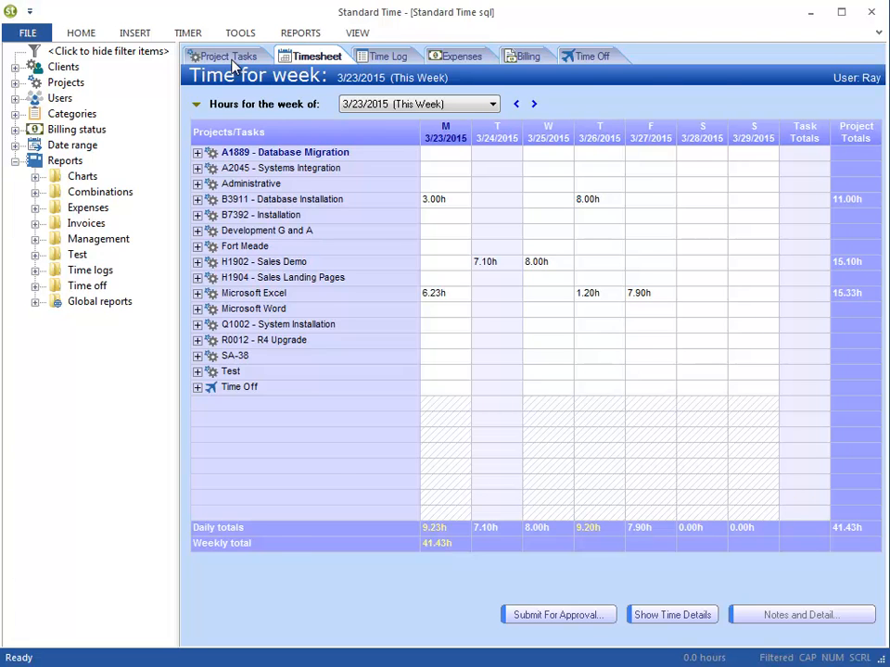
Show all project tasks and expand A2045 - Systems Integration to list Data field identification and Client setup
left_click(223, 56)
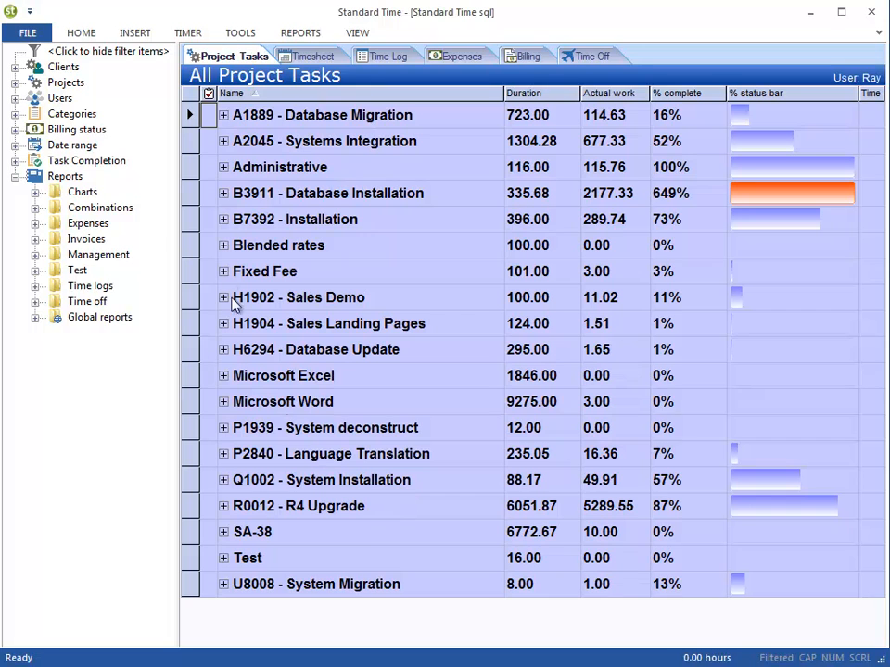
left_click(280, 167)
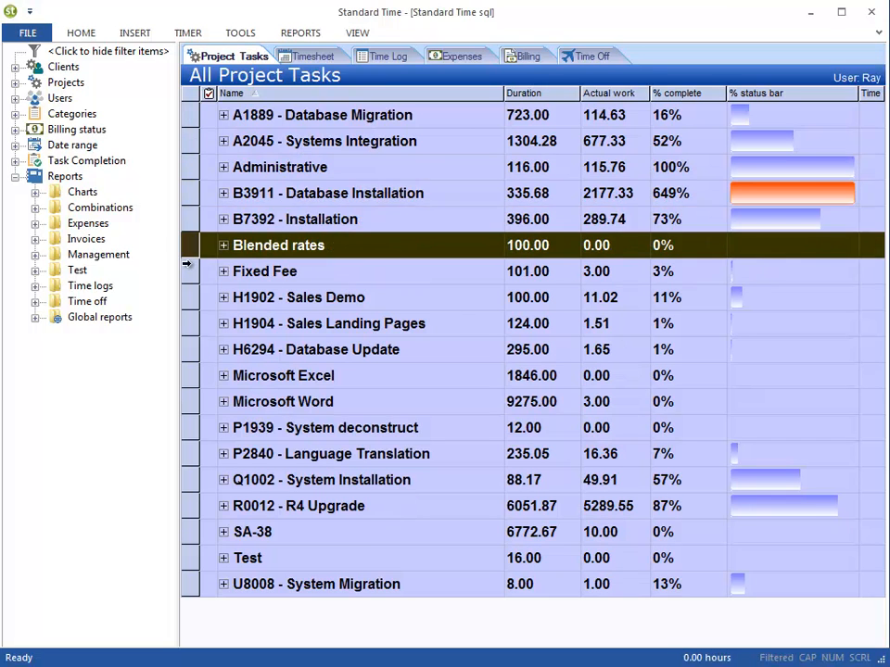
left_click(298, 297)
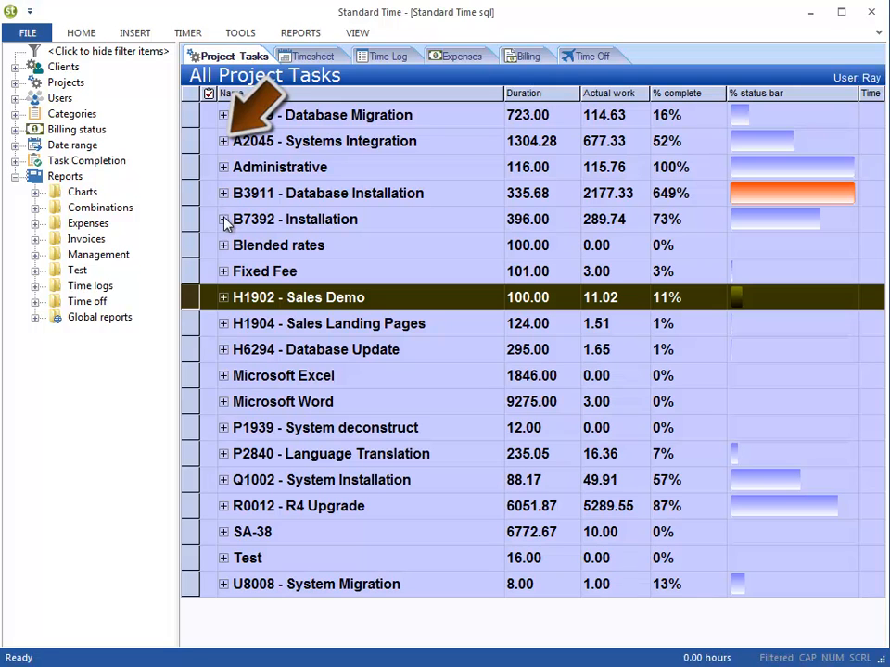
mouse_move(234, 238)
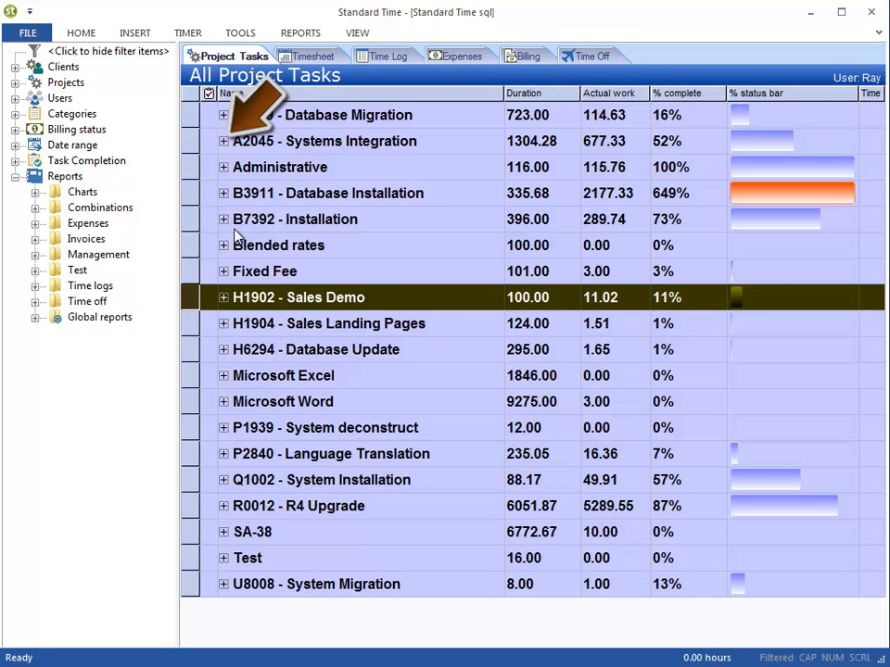
left_click(223, 141)
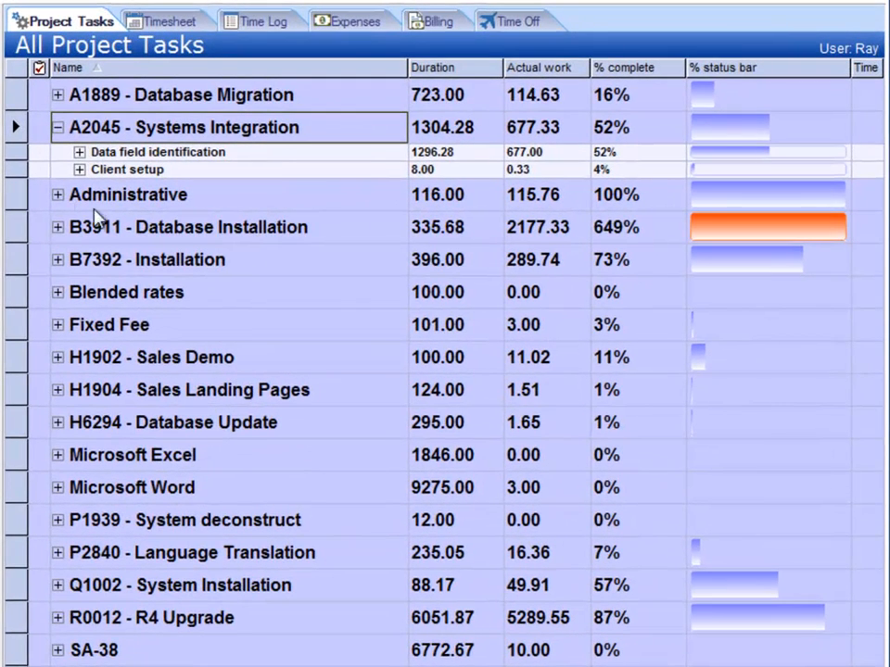
Expand Data field identification, Beta testing, Development and Client setup to list every task
left_click(232, 152)
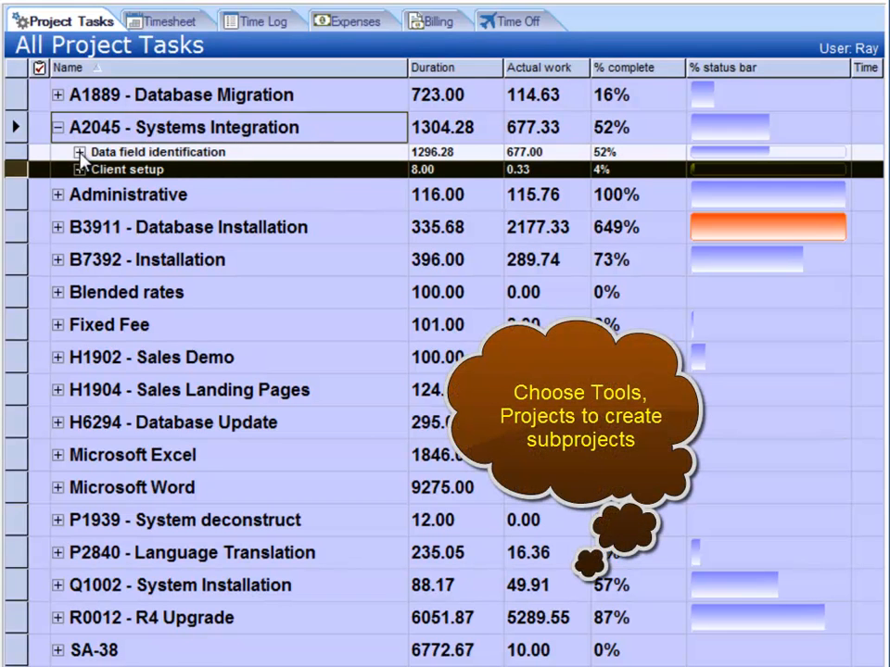
left_click(78, 152)
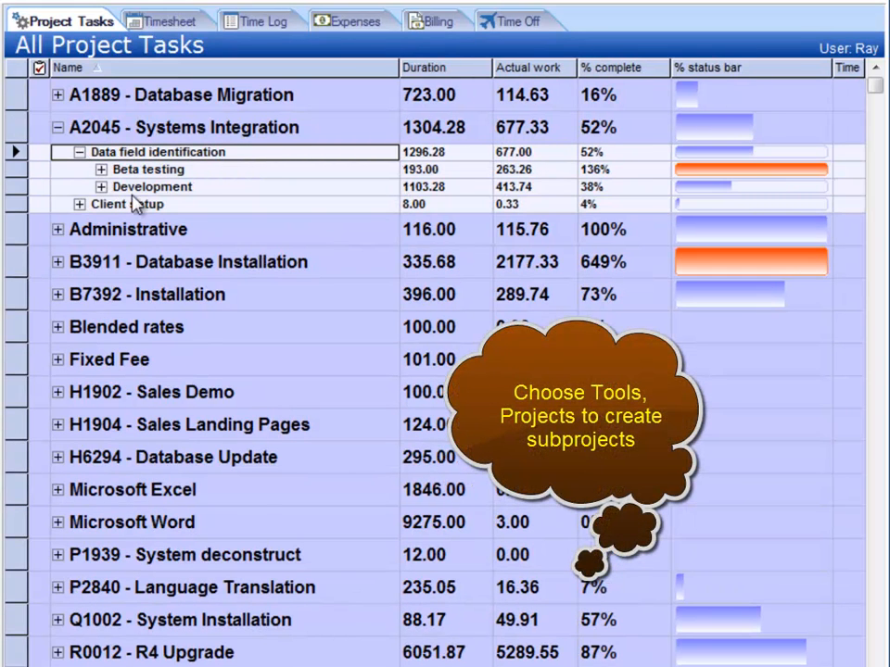
left_click(100, 170)
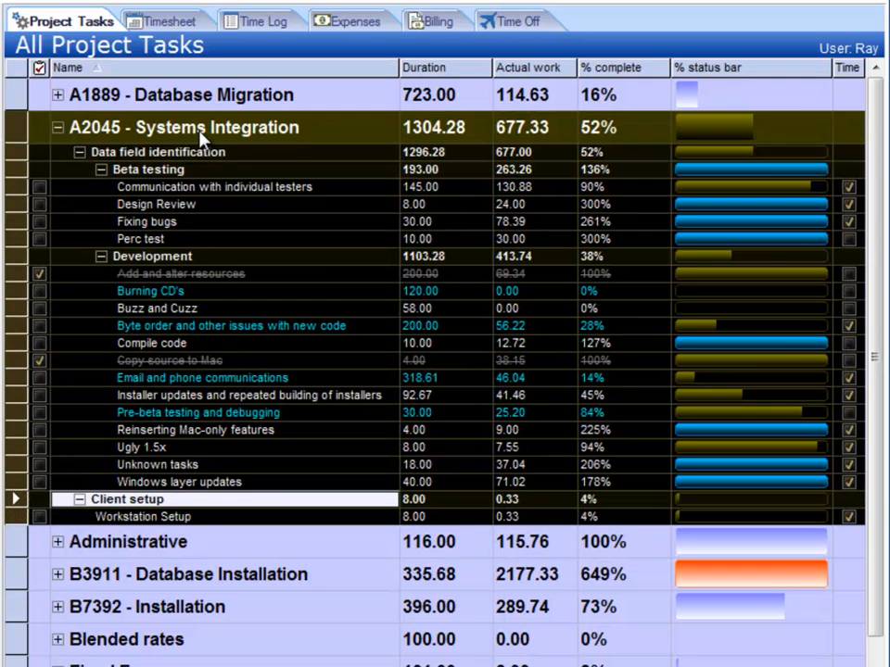
left_click(214, 126)
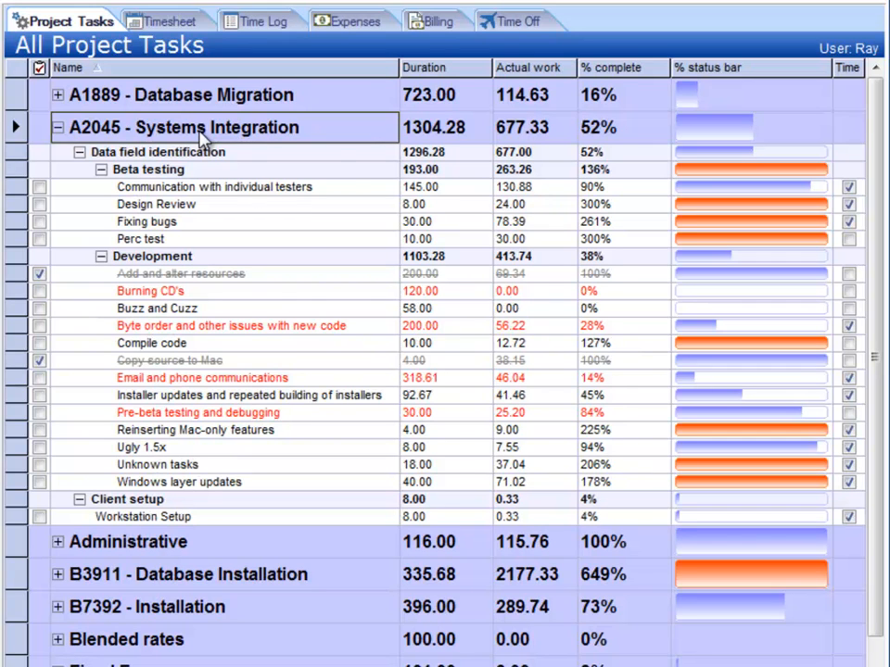
left_click(445, 169)
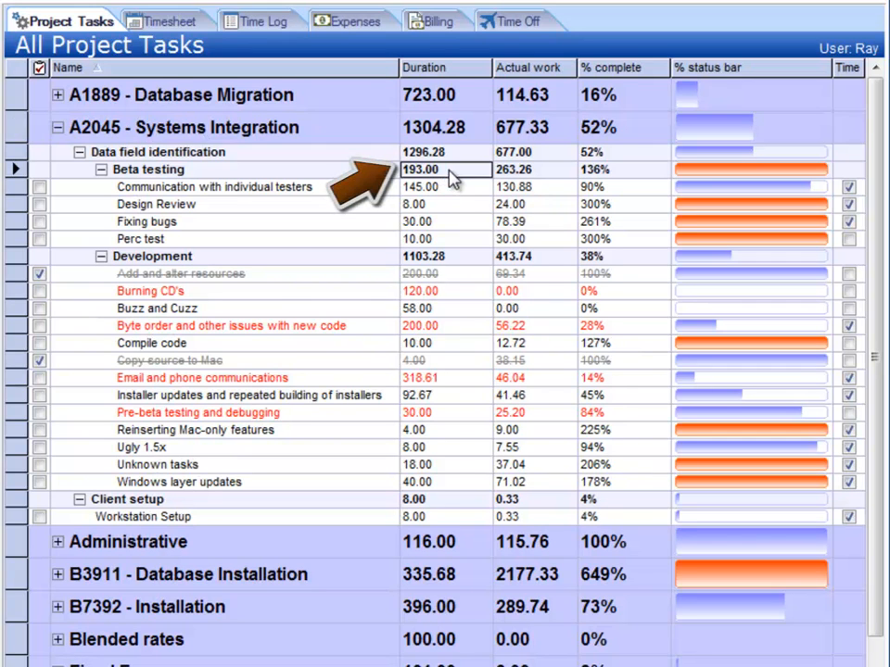
left_click(445, 152)
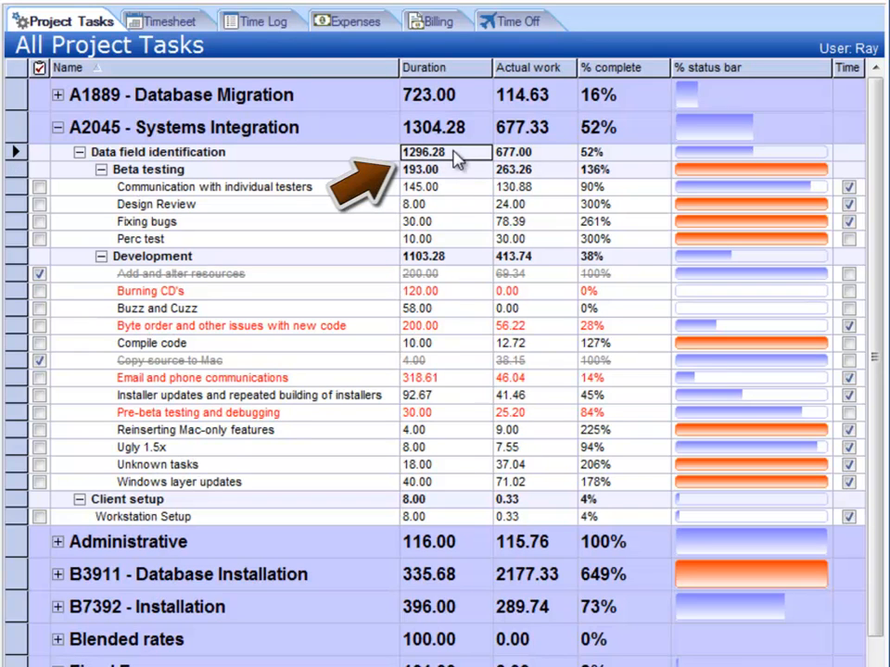
left_click(534, 169)
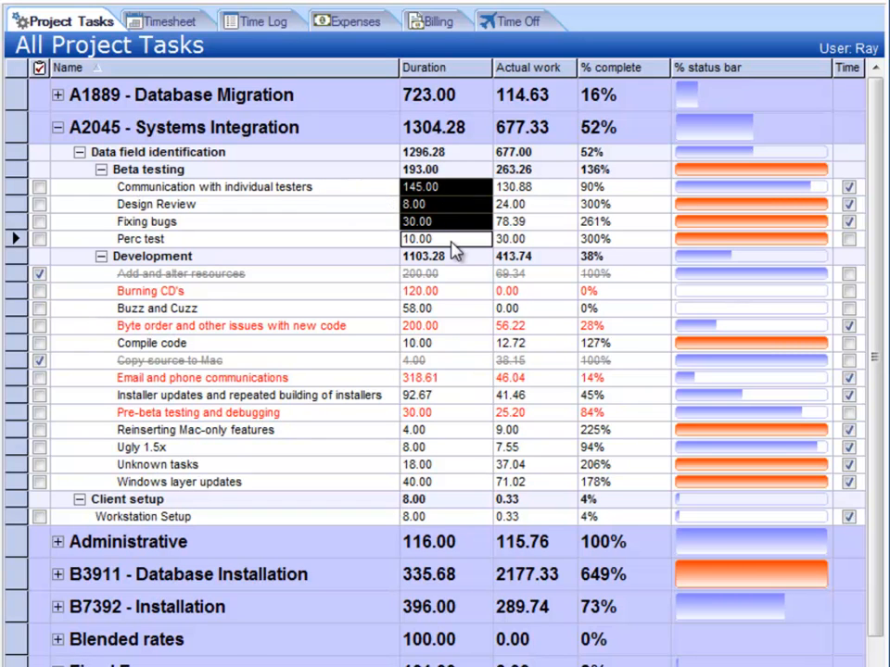
left_click(445, 168)
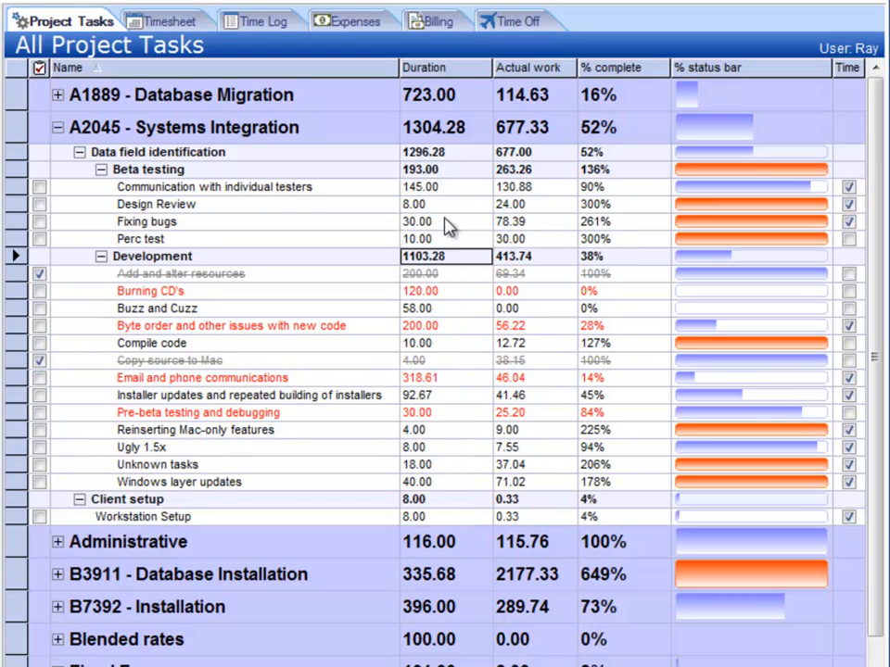
left_click(445, 152)
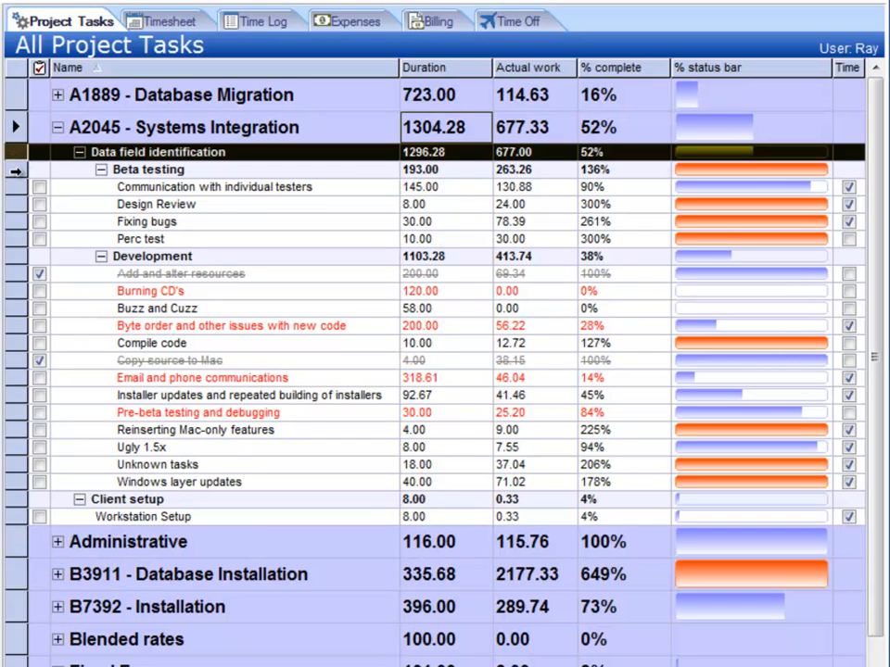
left_click(148, 169)
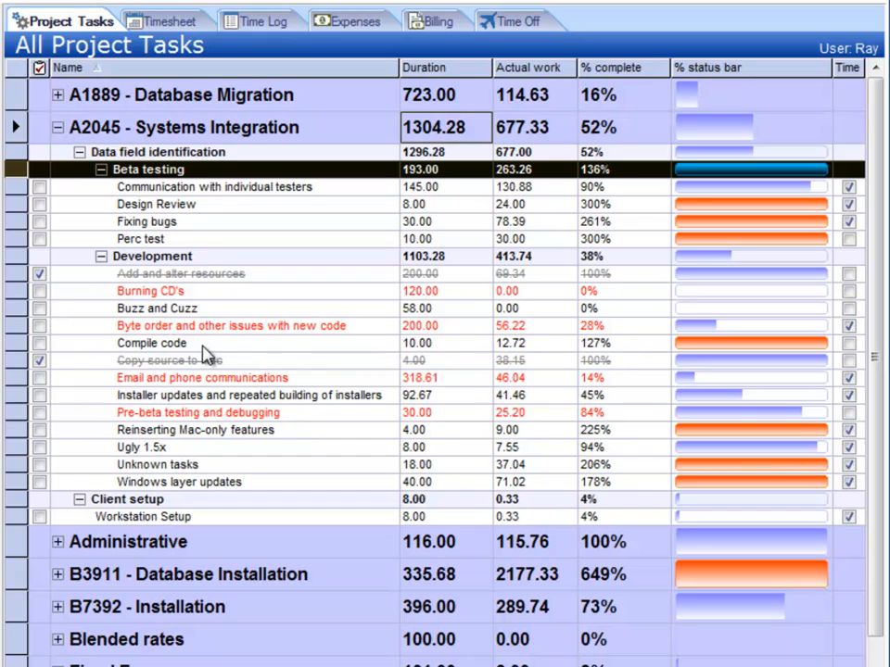
mouse_move(257, 293)
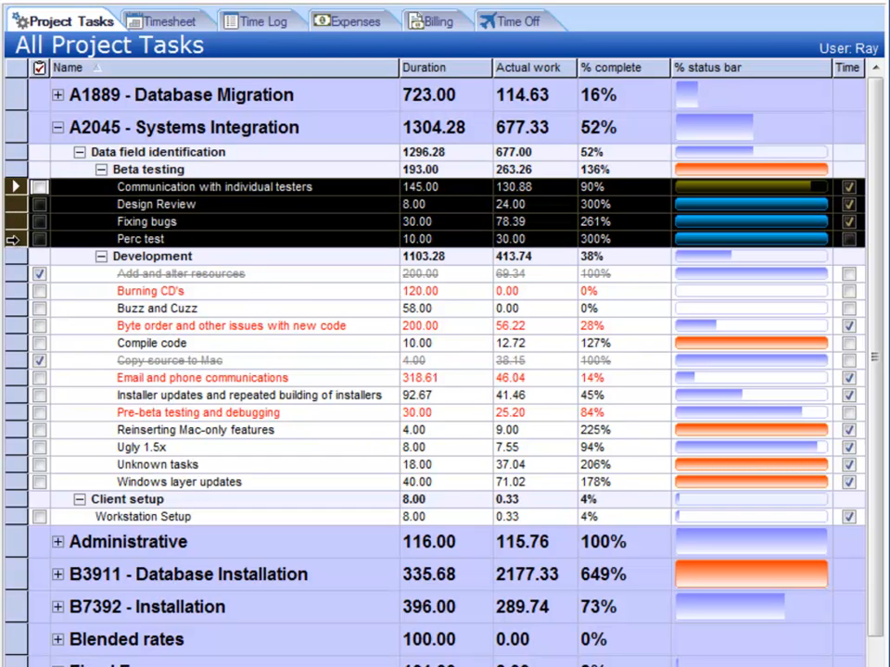
mouse_move(334, 137)
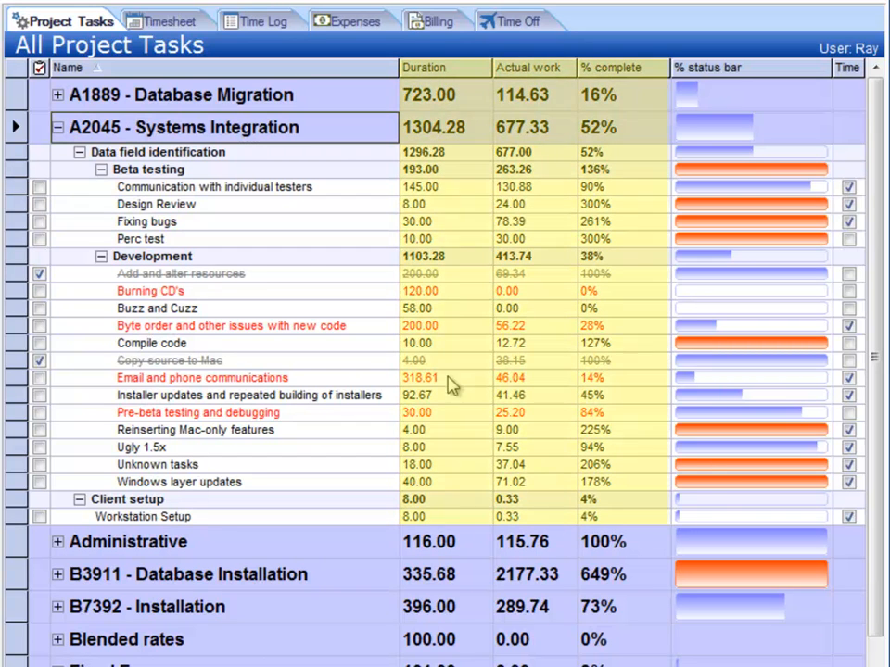
mouse_move(441, 139)
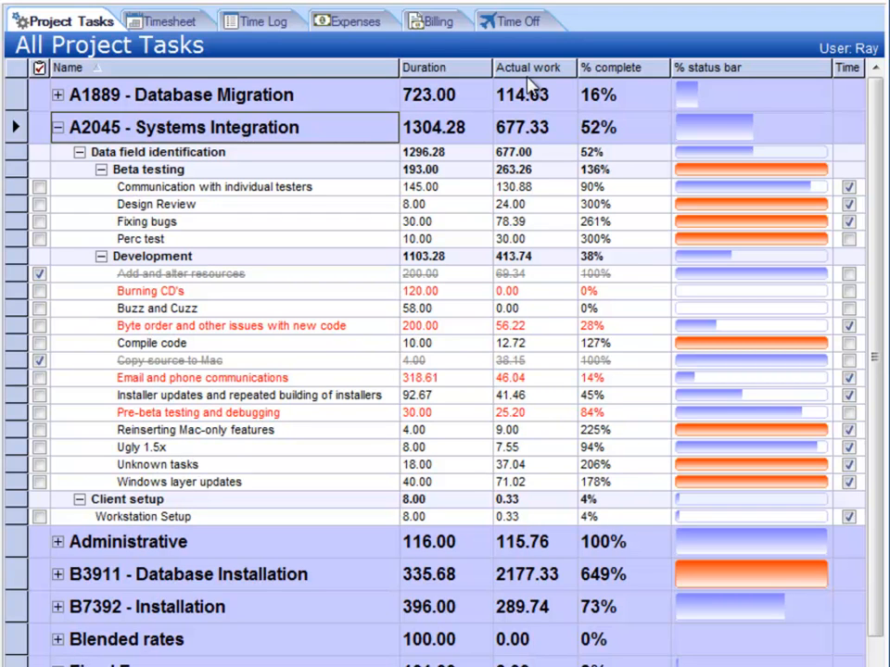
mouse_move(615, 202)
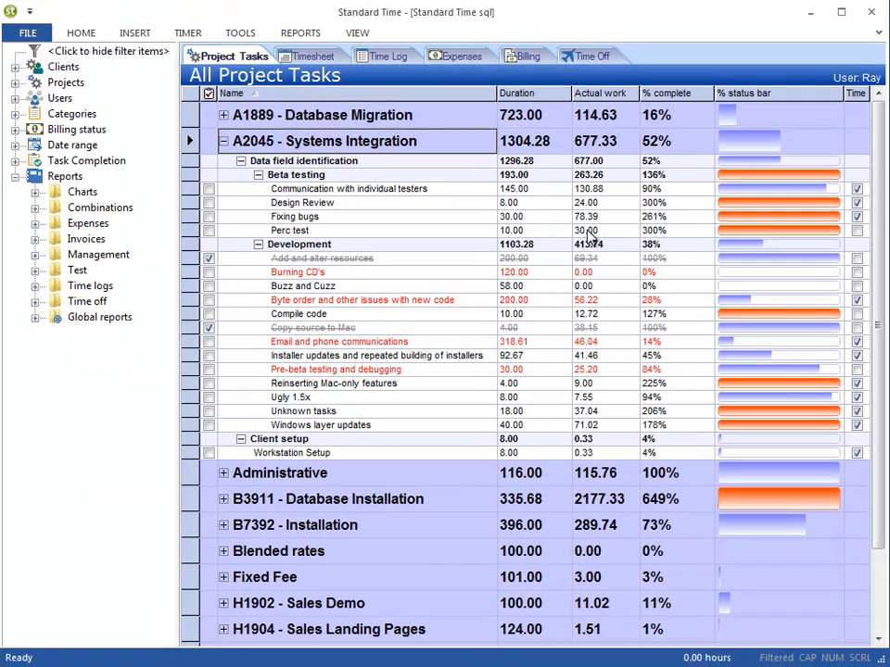
mouse_move(584, 244)
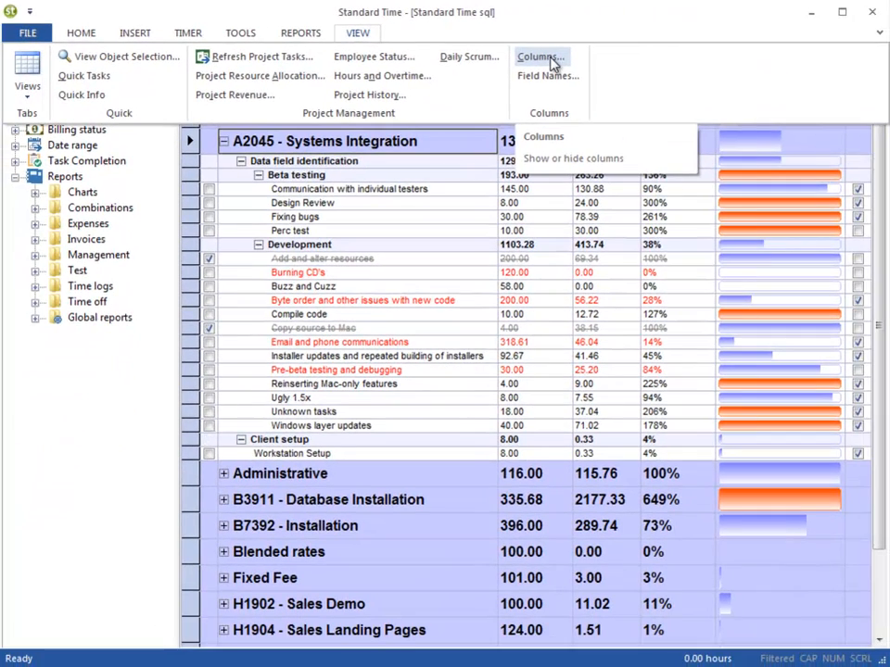
Bring up the Show Columns dialog from the View ribbon
left_click(541, 138)
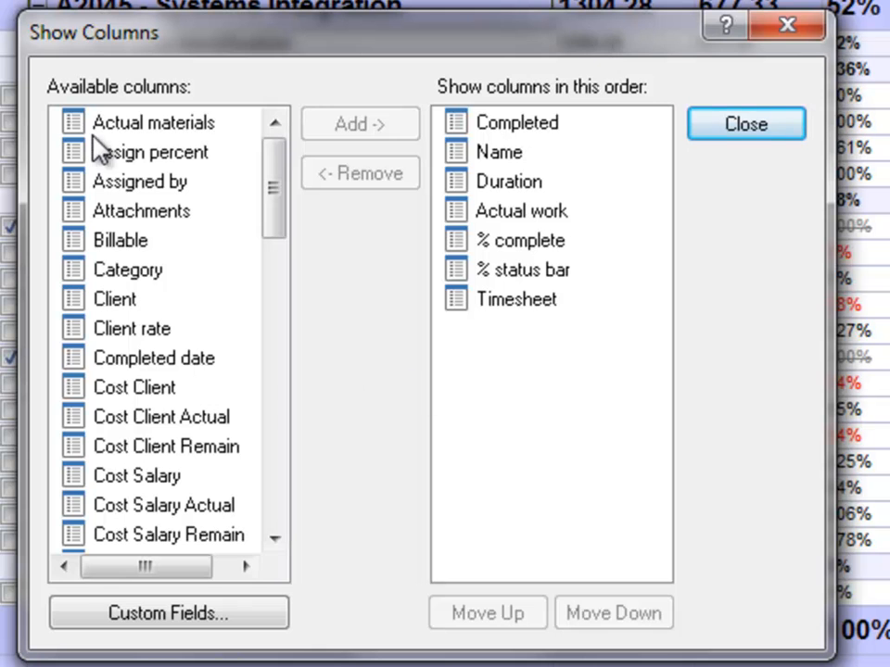
scroll("down", 3)
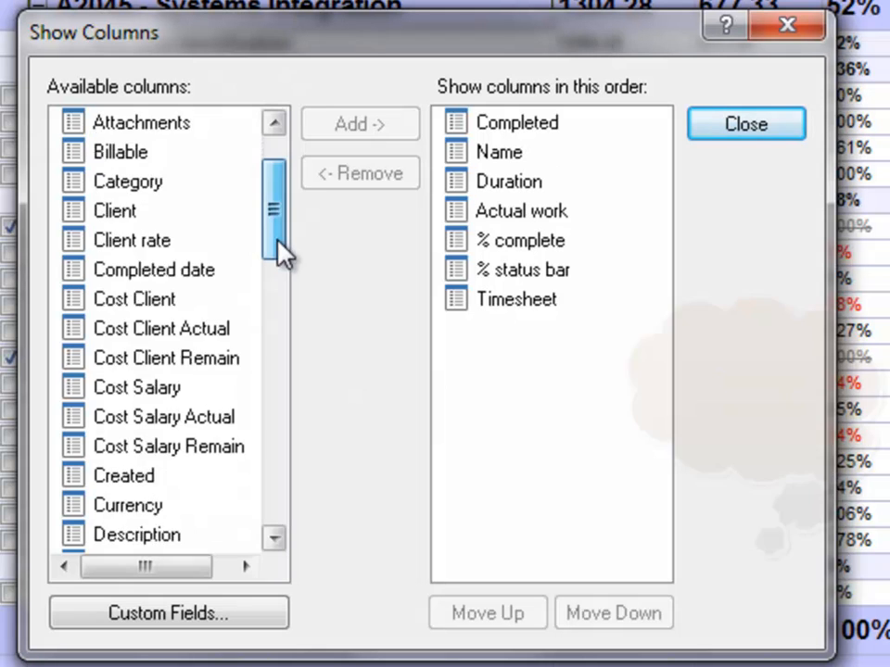
scroll("down", 3)
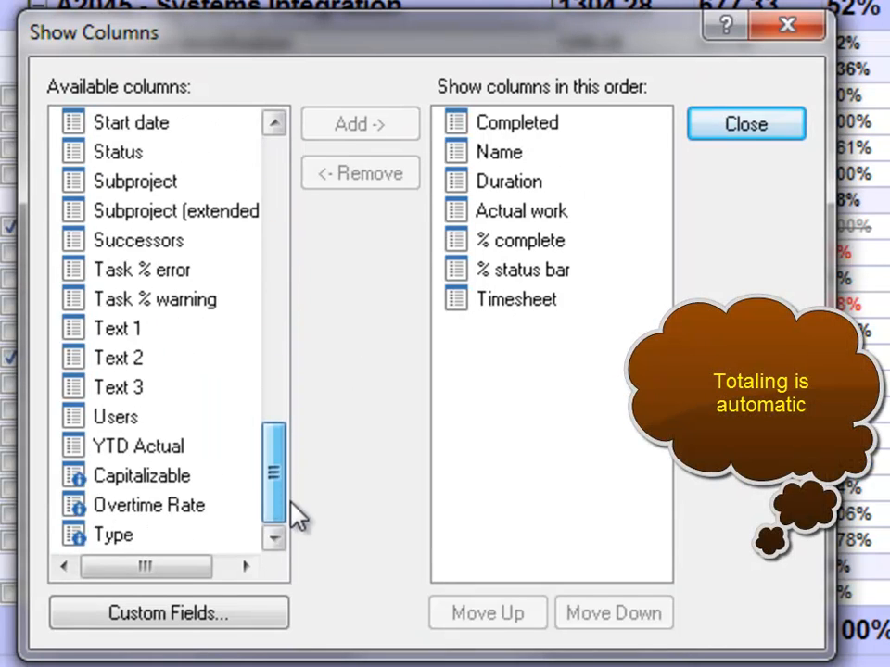
scroll("up", 3)
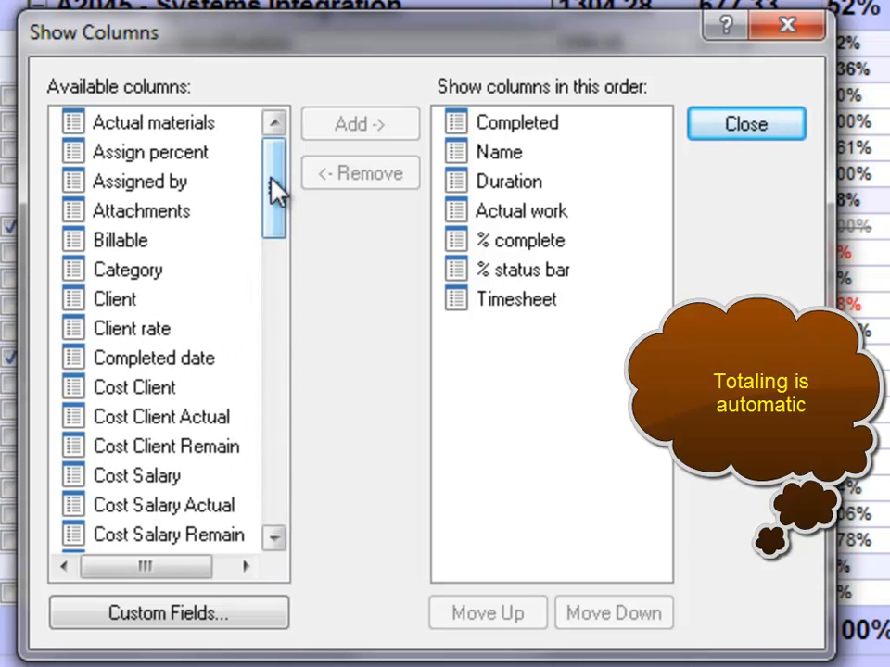
mouse_move(330, 372)
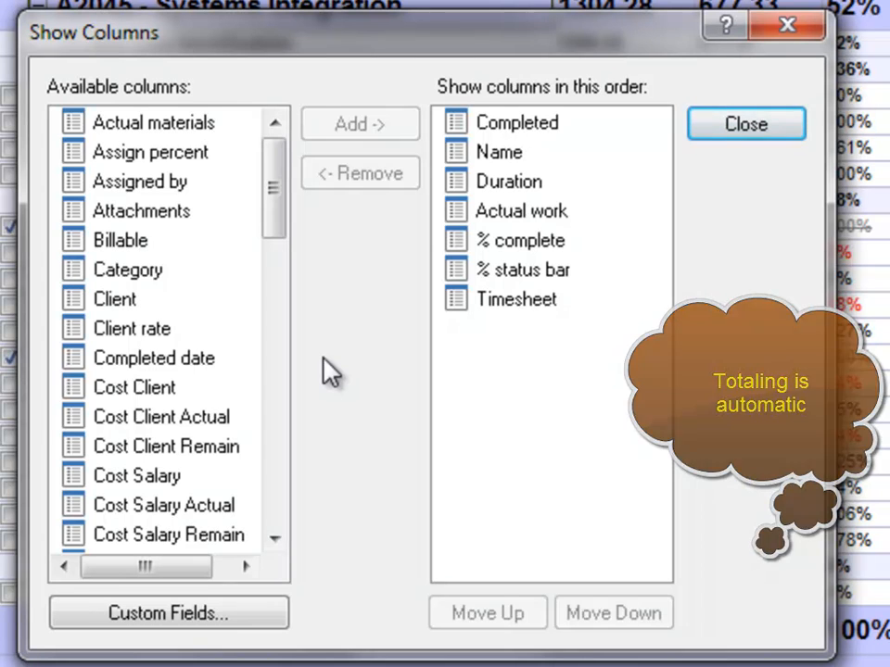
left_click(134, 388)
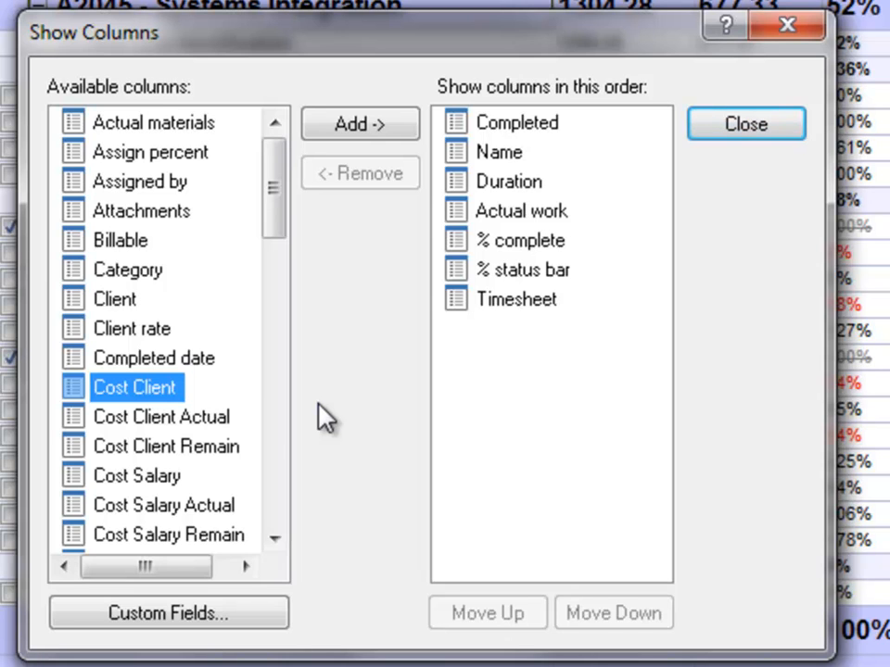
mouse_move(237, 426)
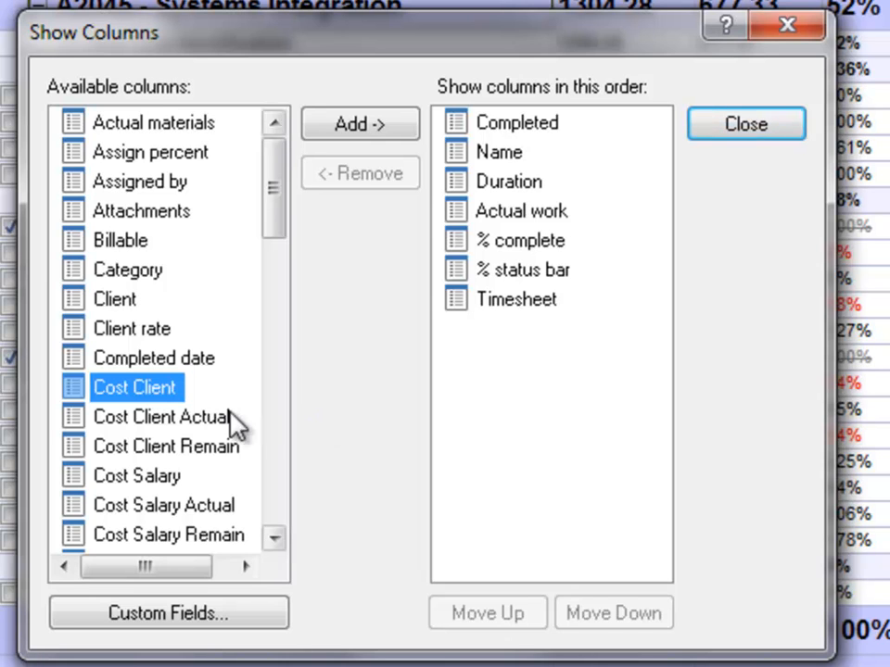
left_click(161, 415)
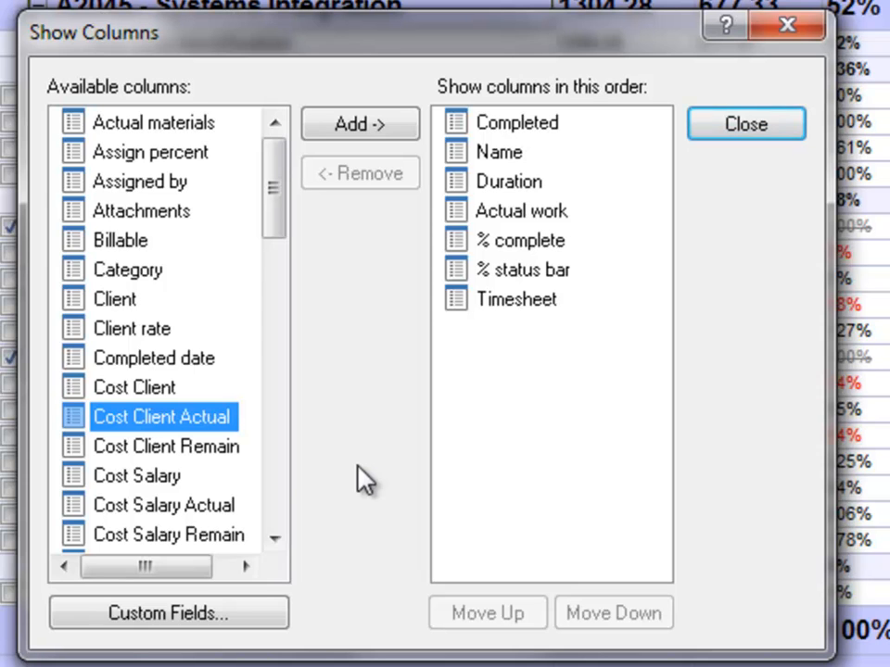
left_click(166, 445)
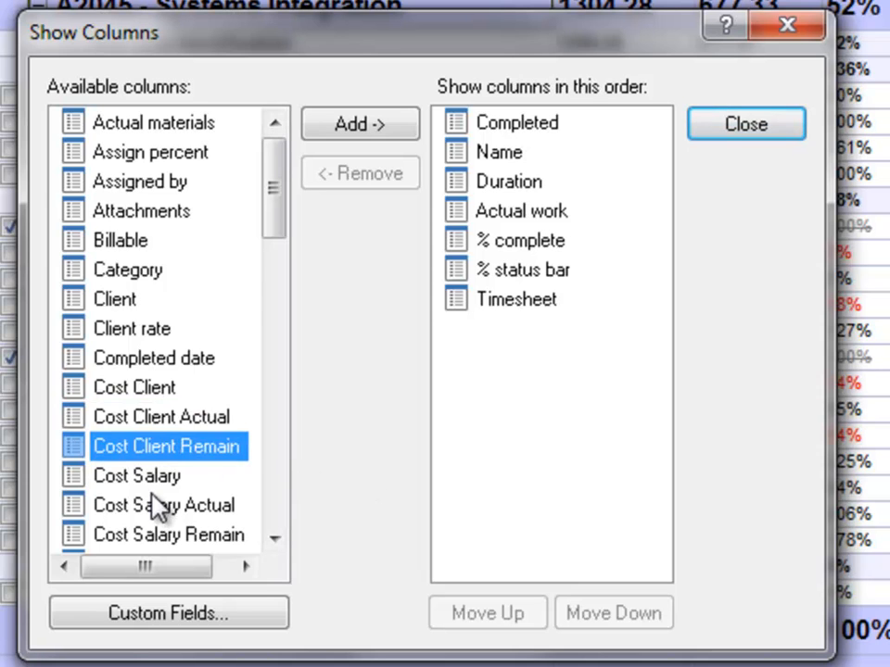
left_click(133, 388)
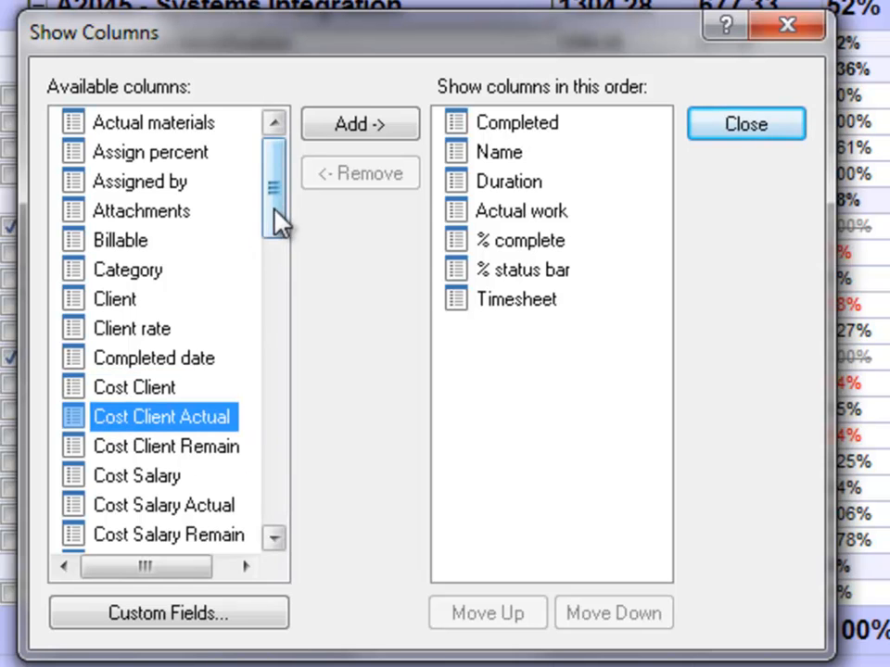
scroll("down", 3)
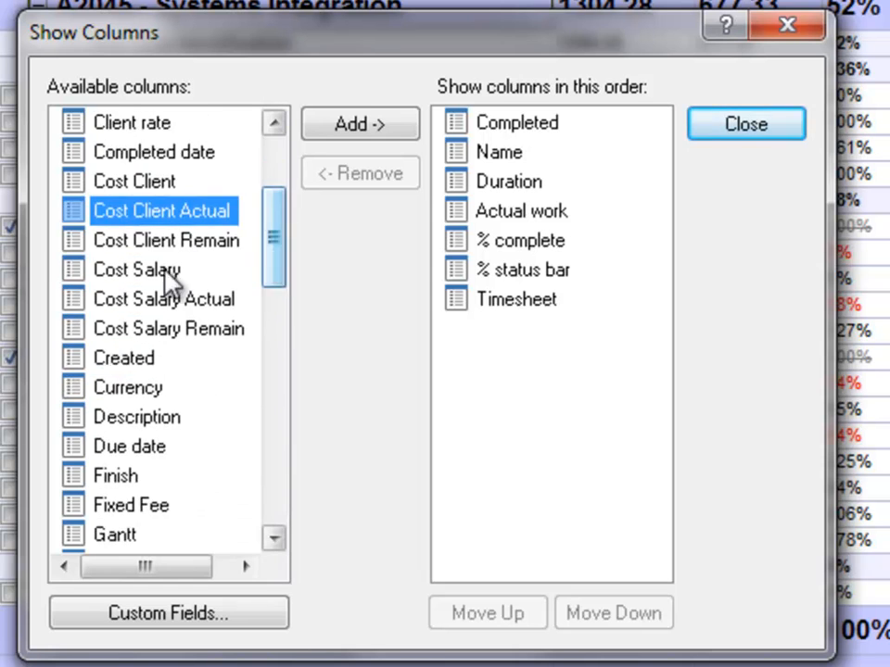
left_click(170, 329)
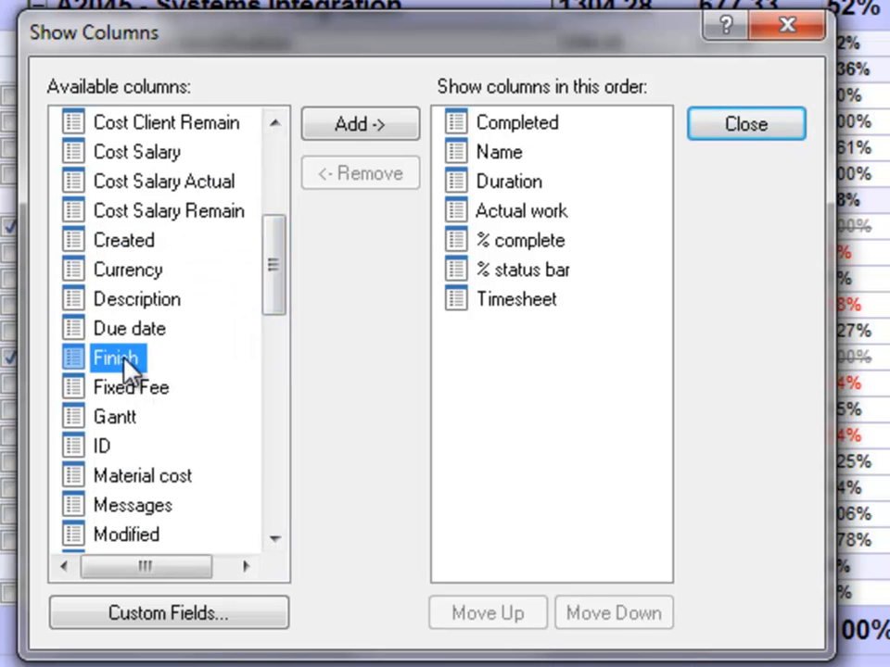
left_click(130, 328)
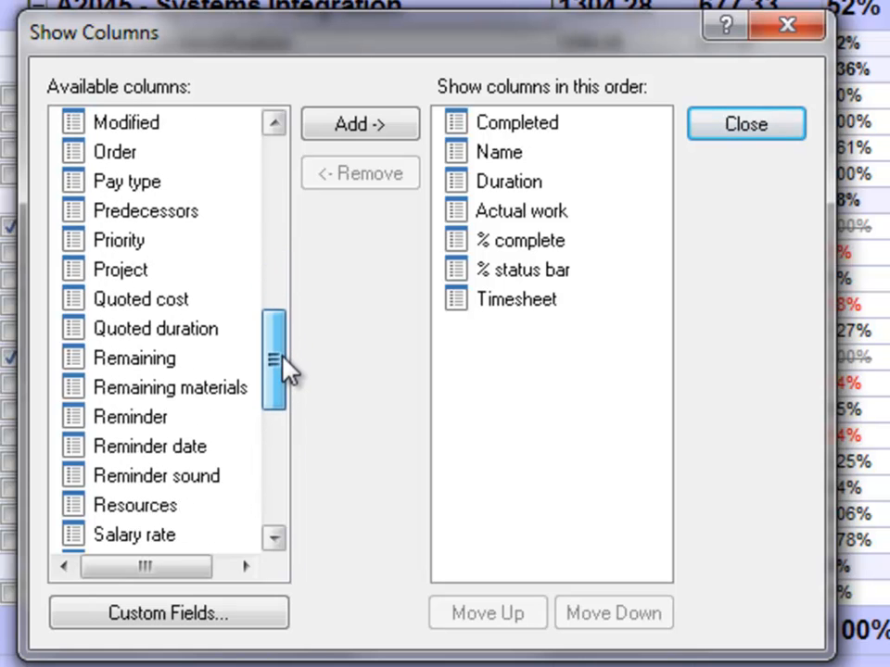
scroll("down", 3)
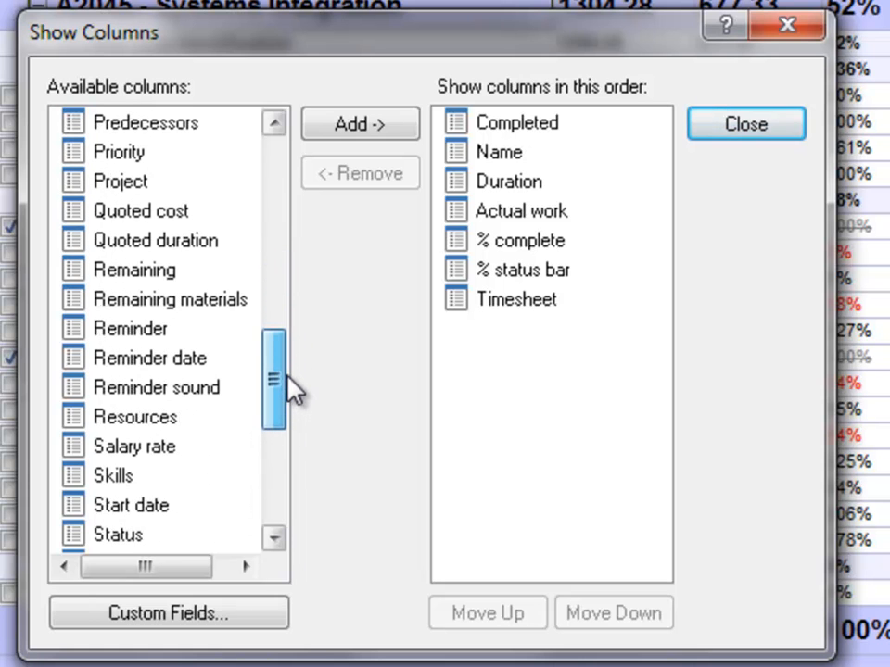
scroll("down", 3)
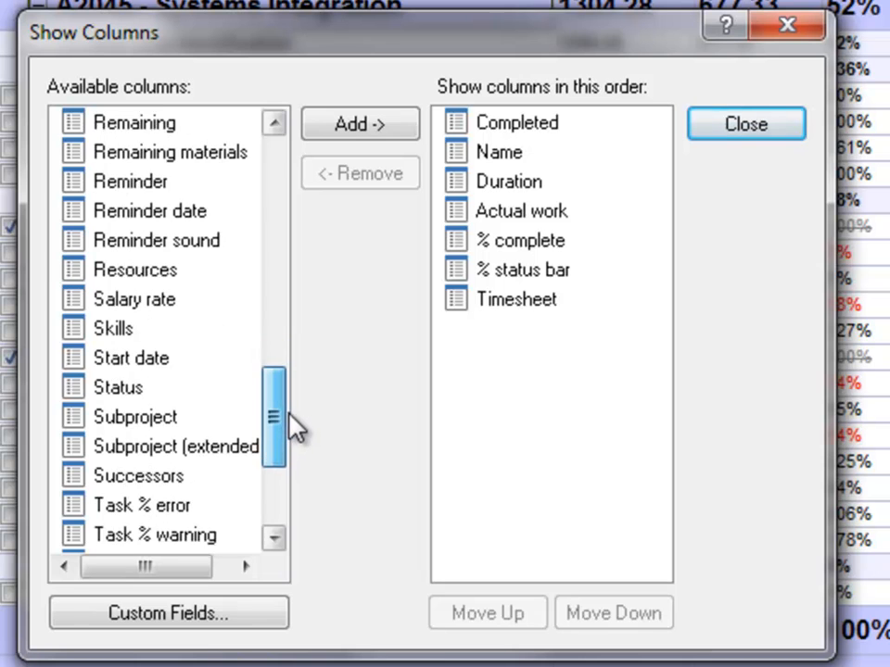
scroll("down", 3)
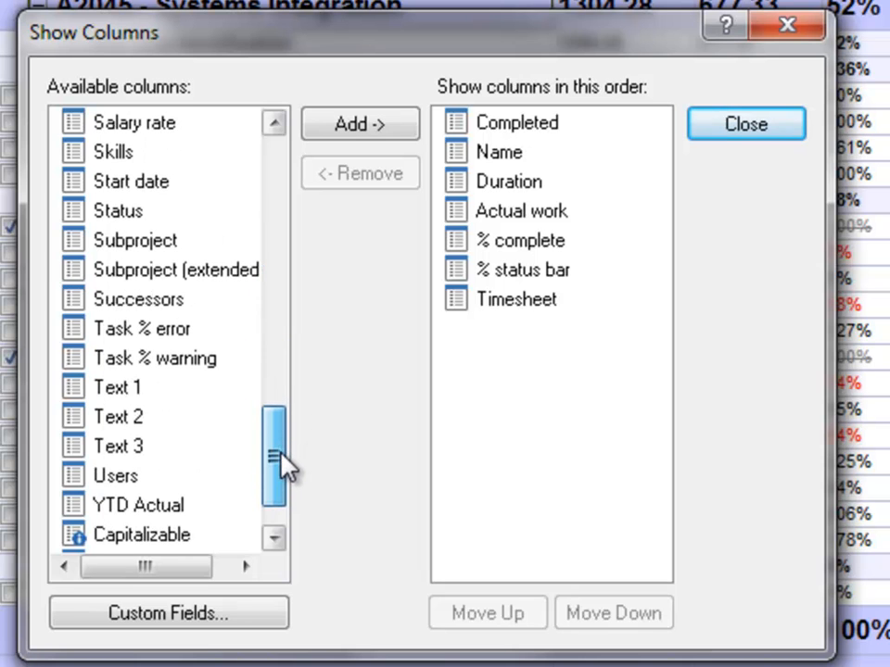
left_click(137, 504)
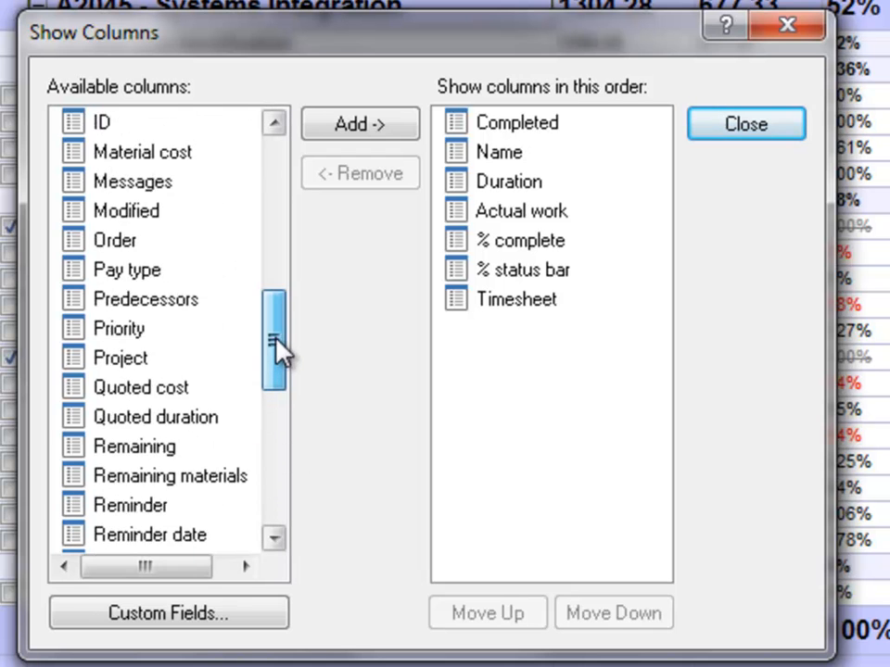
scroll("up", 3)
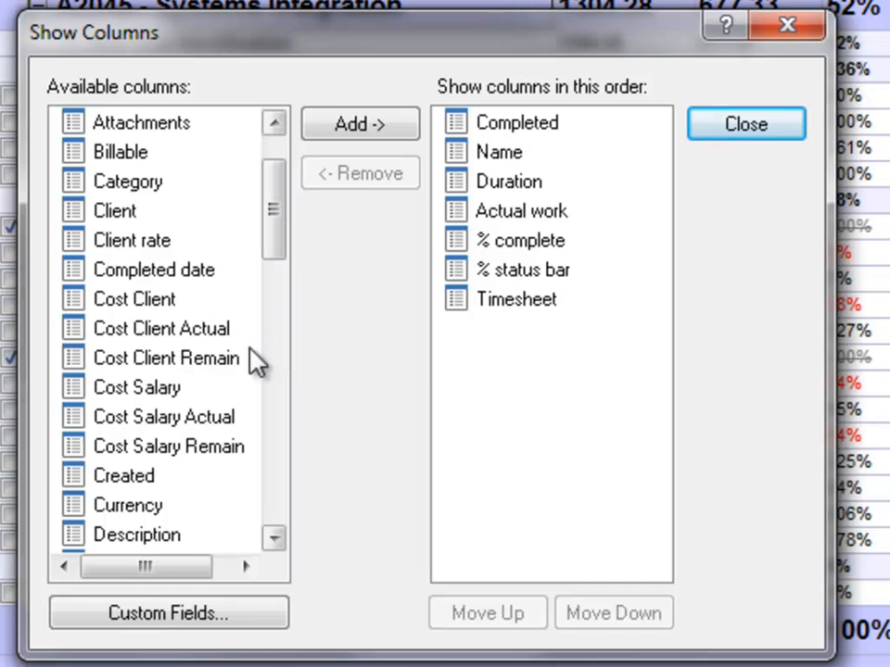
Add the Cost Client column and move it up to follow Actual work
left_click(134, 298)
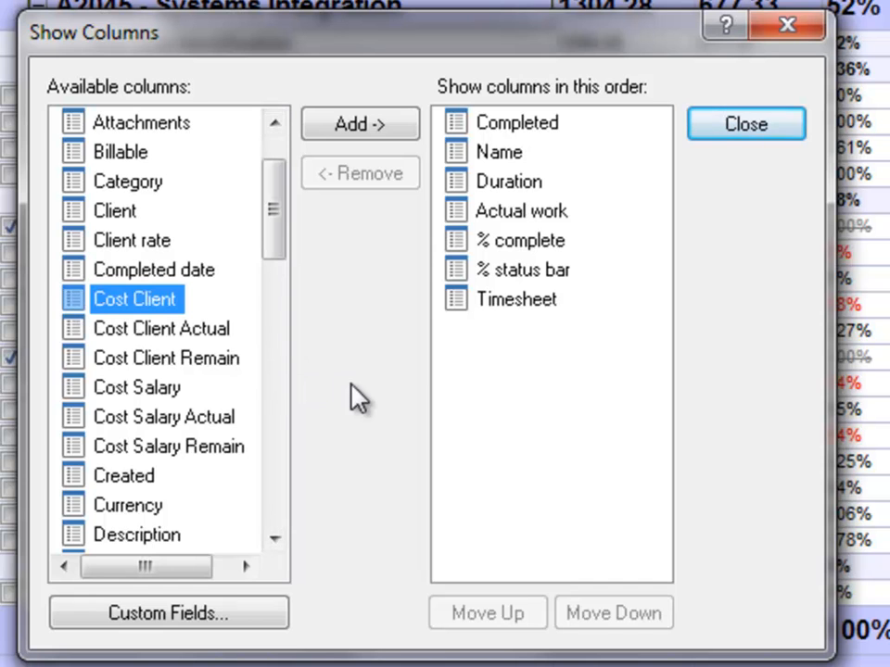
left_click(360, 122)
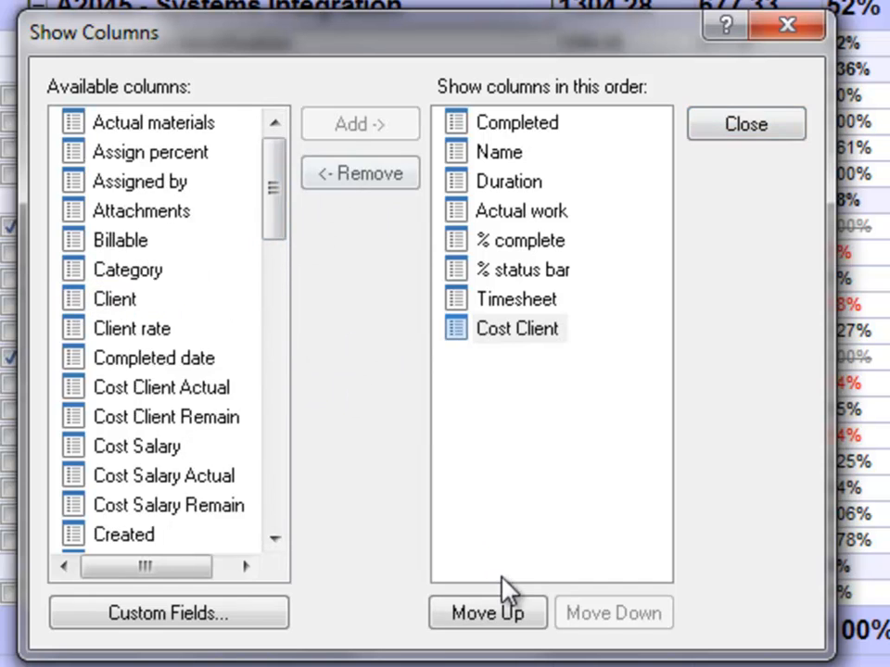
left_click(486, 611)
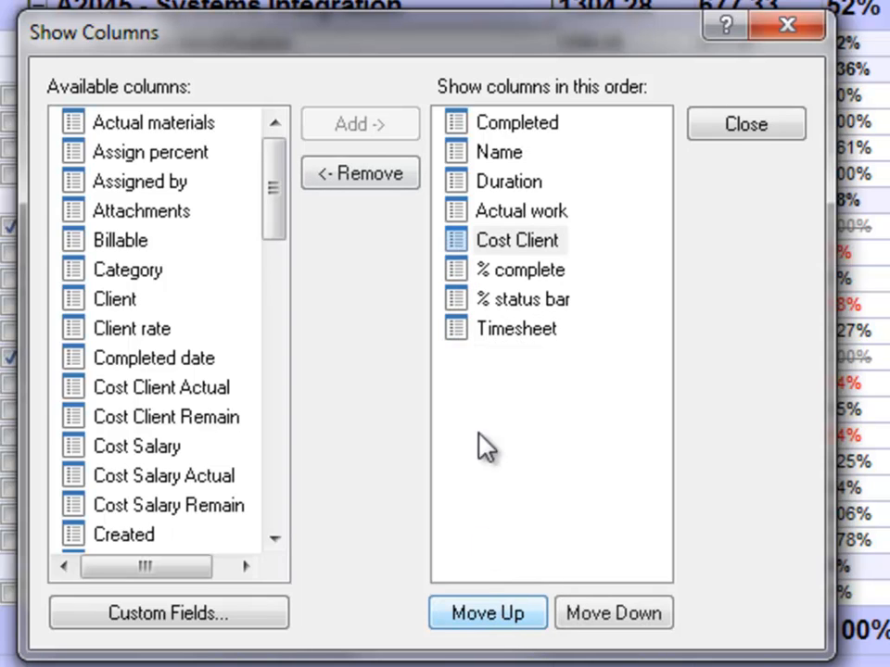
left_click(515, 241)
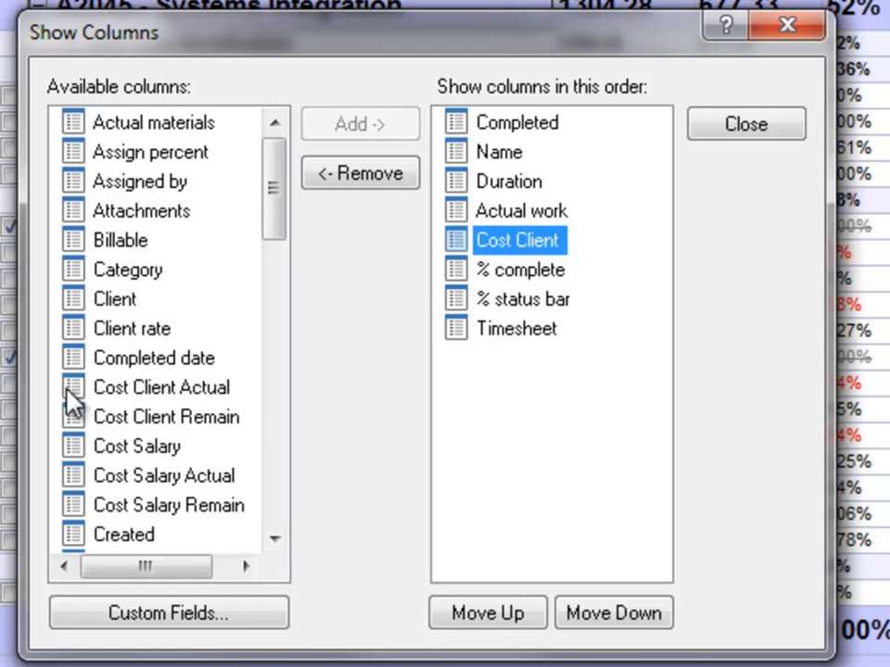
Add the Cost Client Actual column and move it up beside Cost Client
left_click(161, 387)
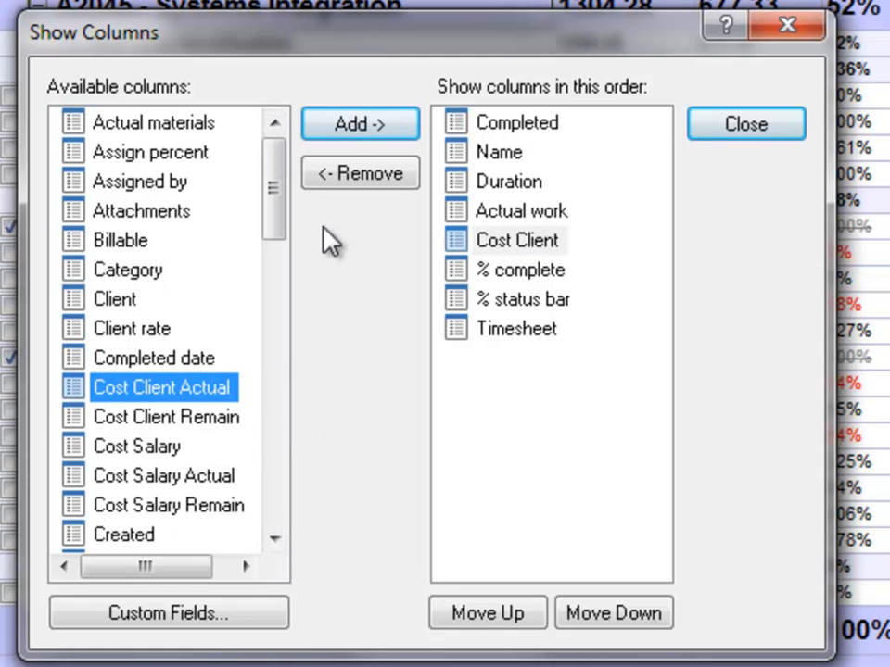
left_click(360, 122)
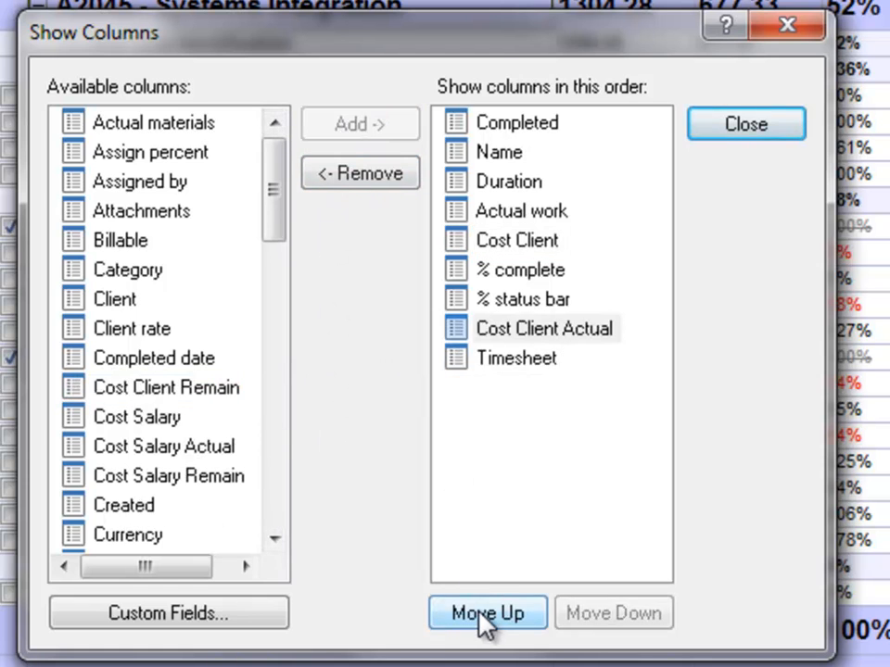
left_click(488, 611)
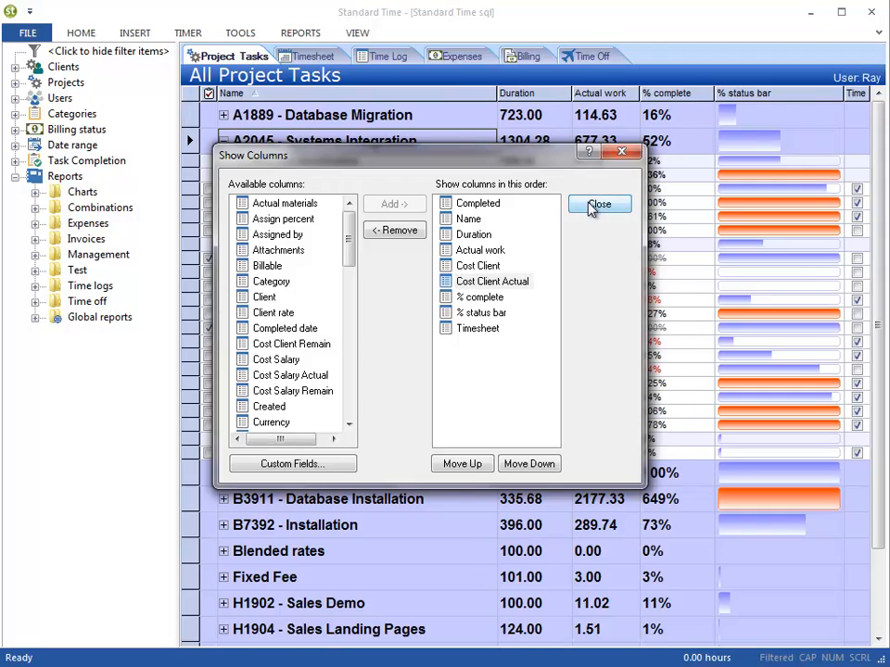
Return to the task list and compare task costs with the Beta testing and Data field identification rolled-up totals
left_click(599, 203)
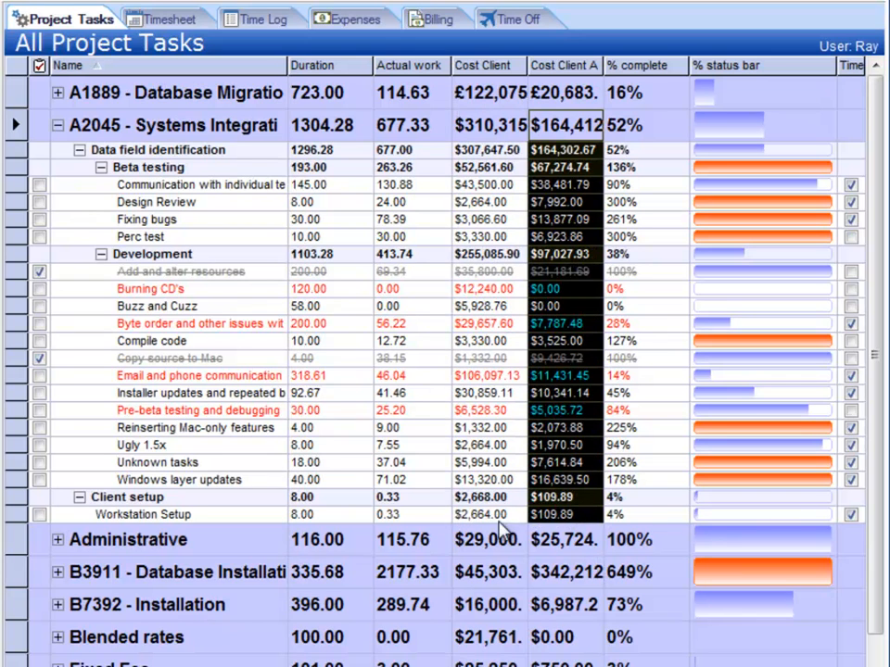
left_click(482, 426)
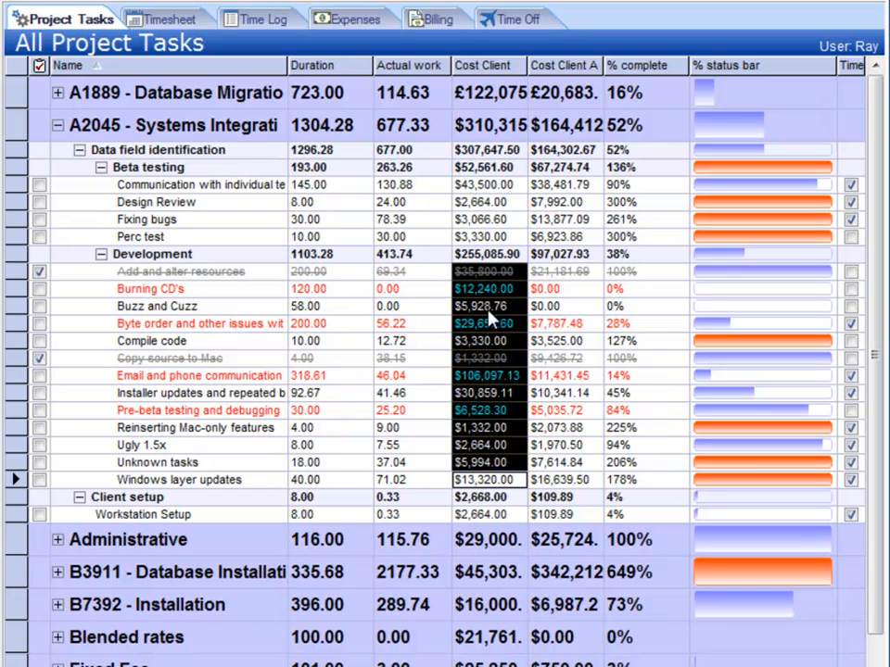
mouse_move(496, 341)
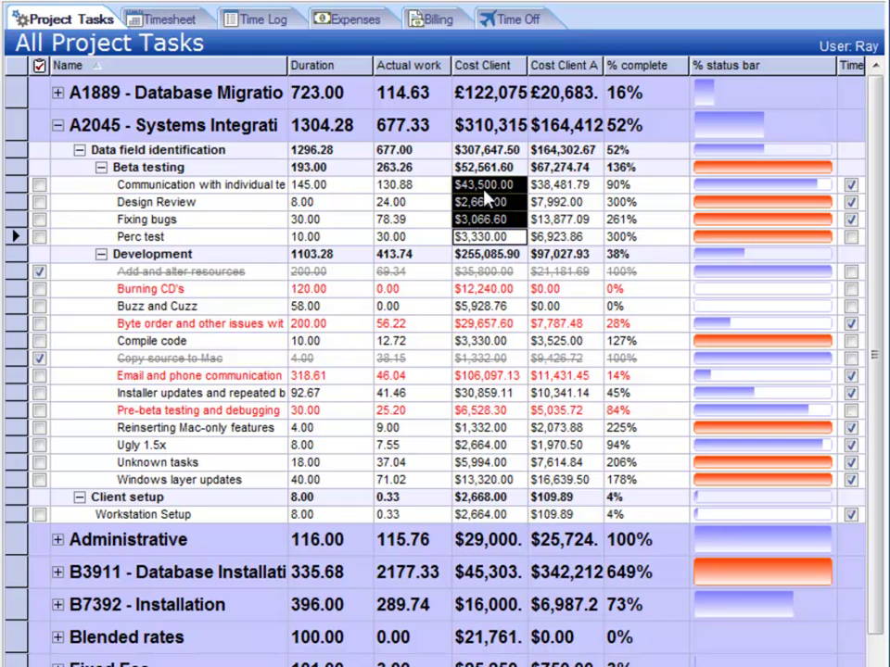
left_click(482, 166)
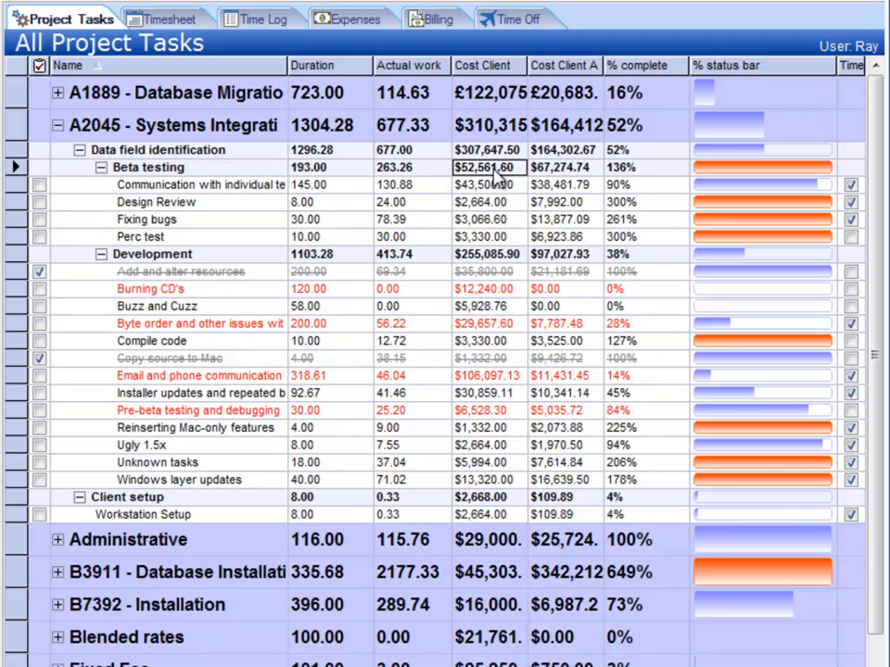
left_click(482, 148)
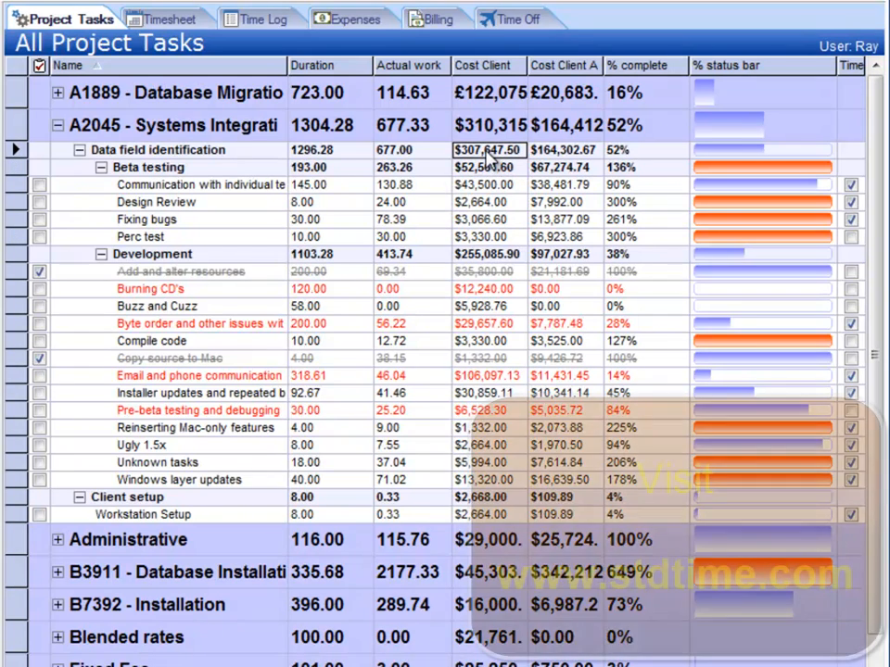